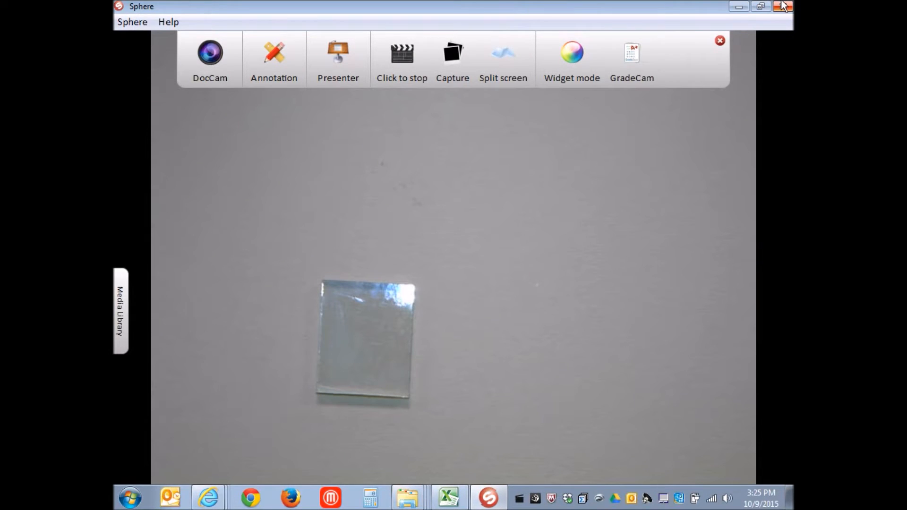
mouse_move(782, 6)
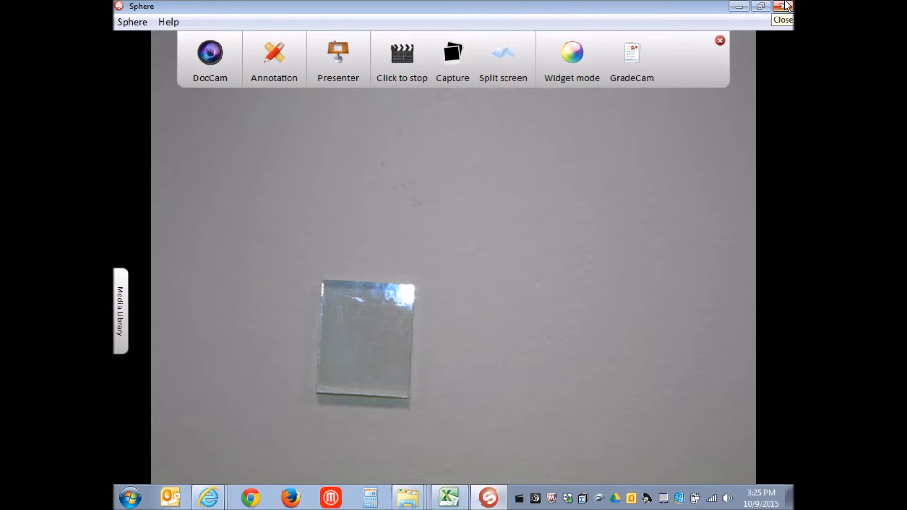